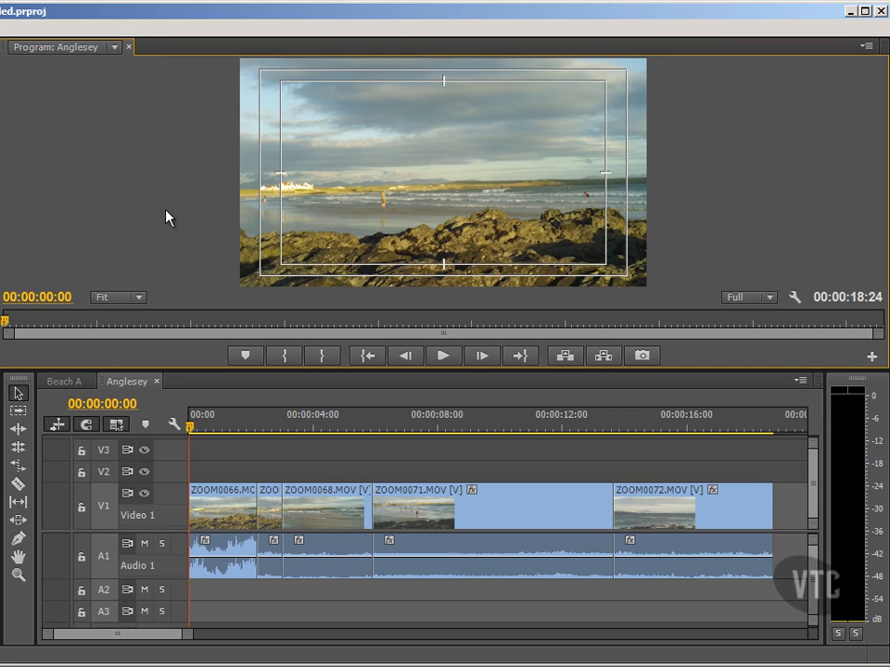
mouse_move(159, 254)
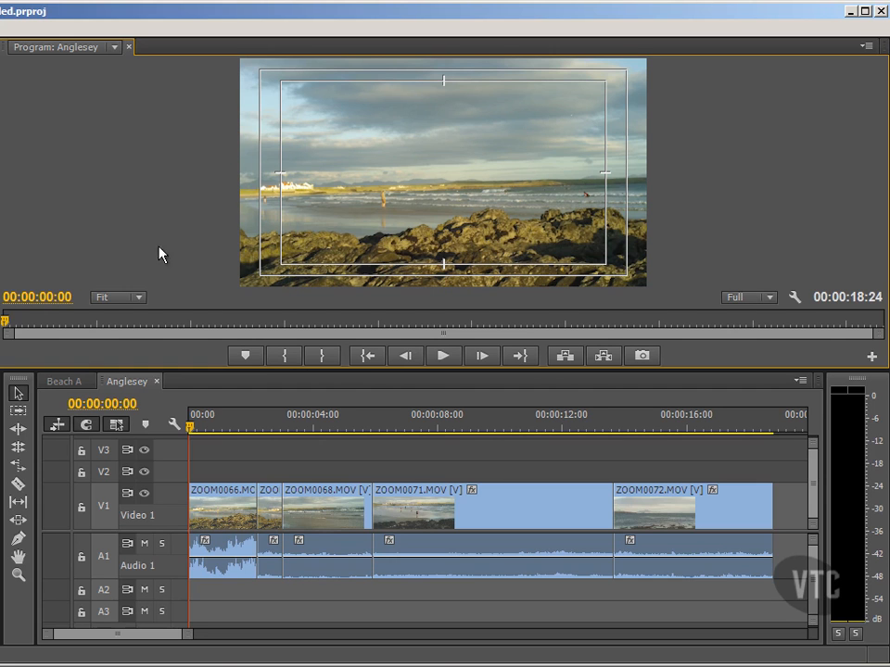
mouse_move(15, 597)
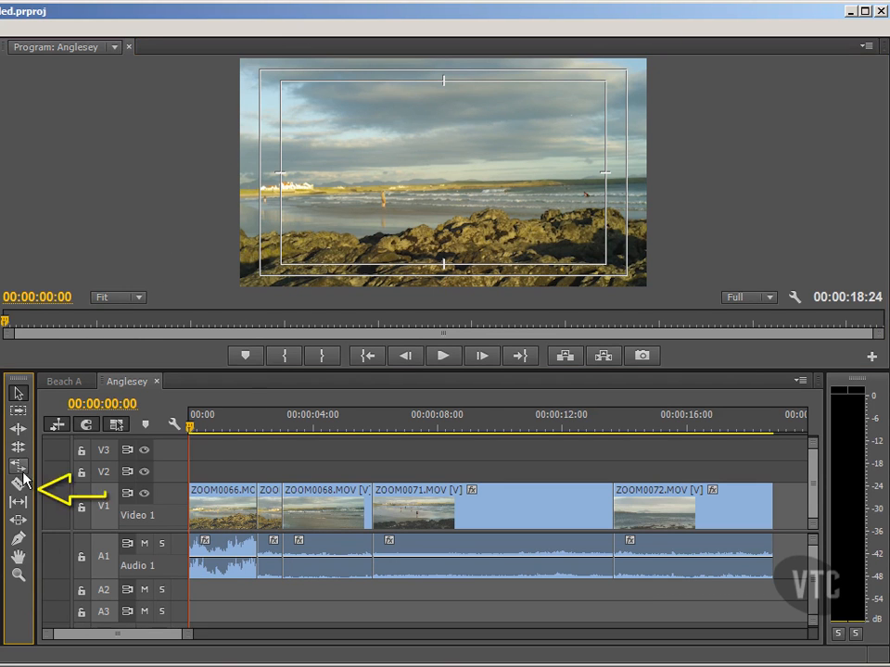
mouse_move(16, 503)
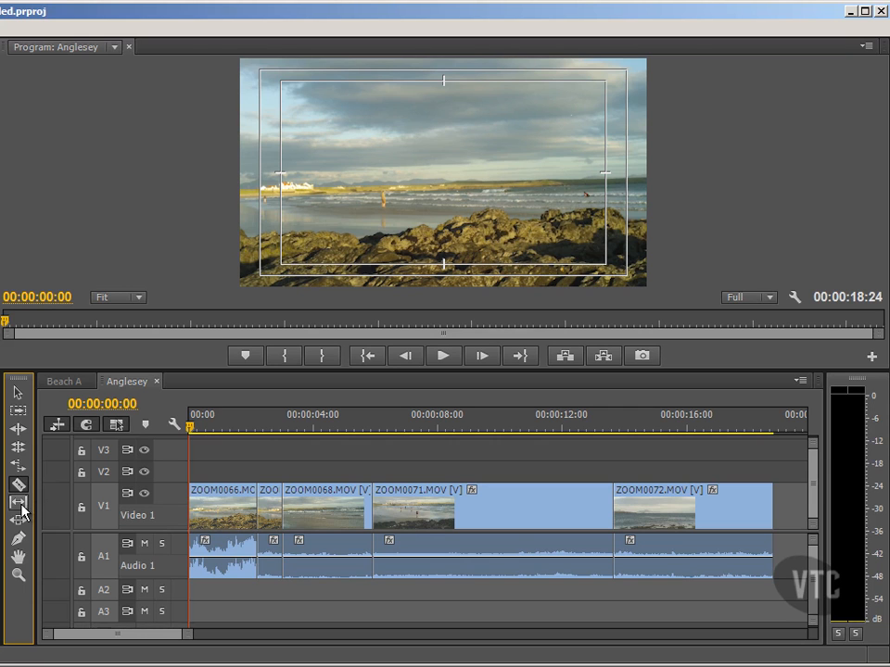
mouse_move(21, 511)
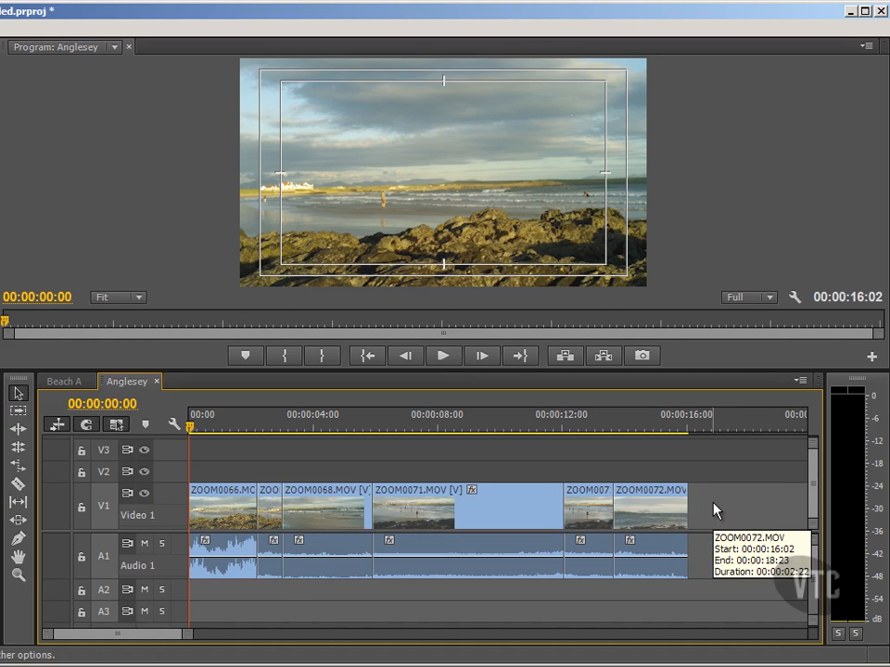
mouse_move(715, 508)
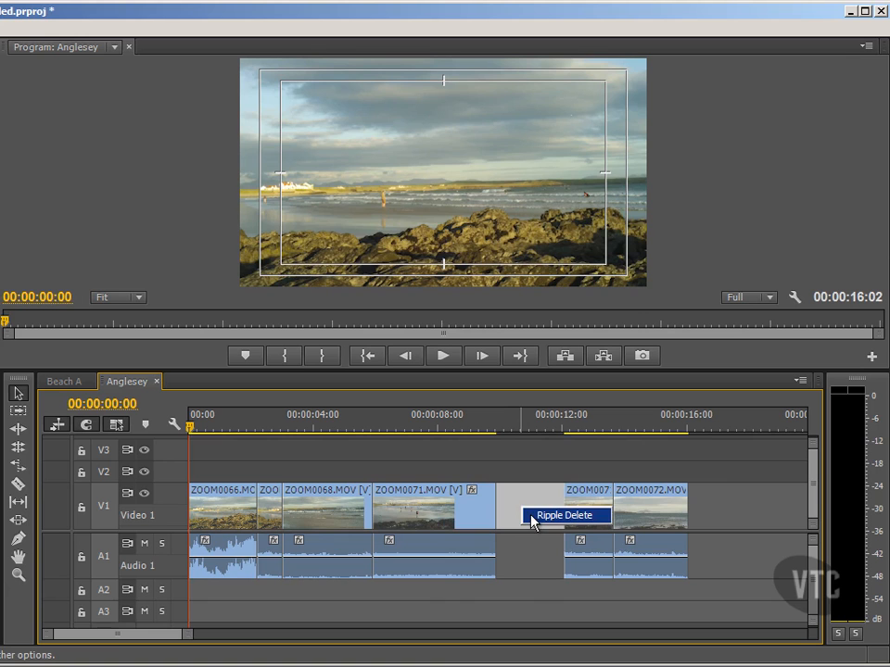
- Ripple-delete the gap after ZOOM0071 so the Anglesey sequence shortens to 00:00:13:27
left_click(565, 515)
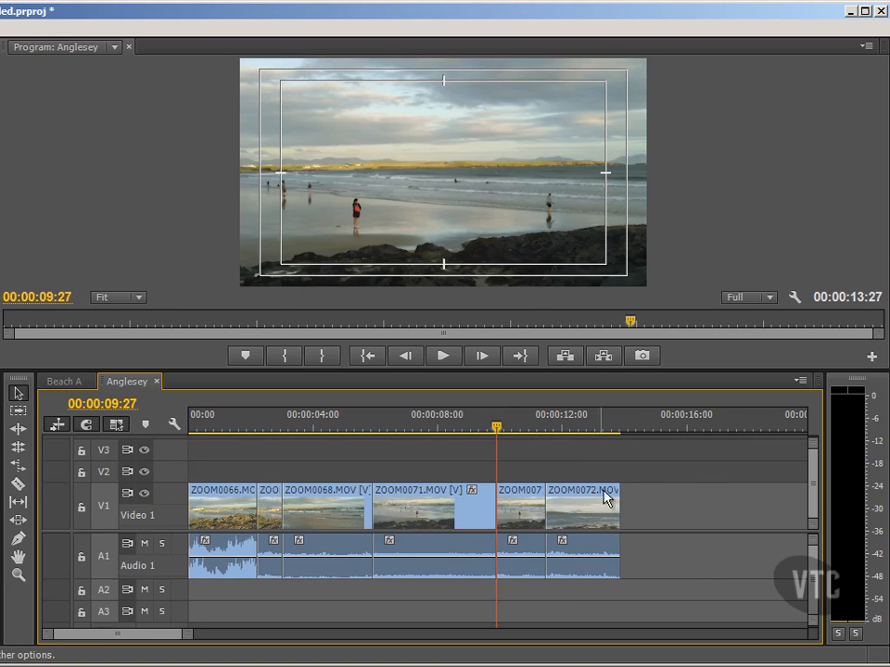
mouse_move(623, 451)
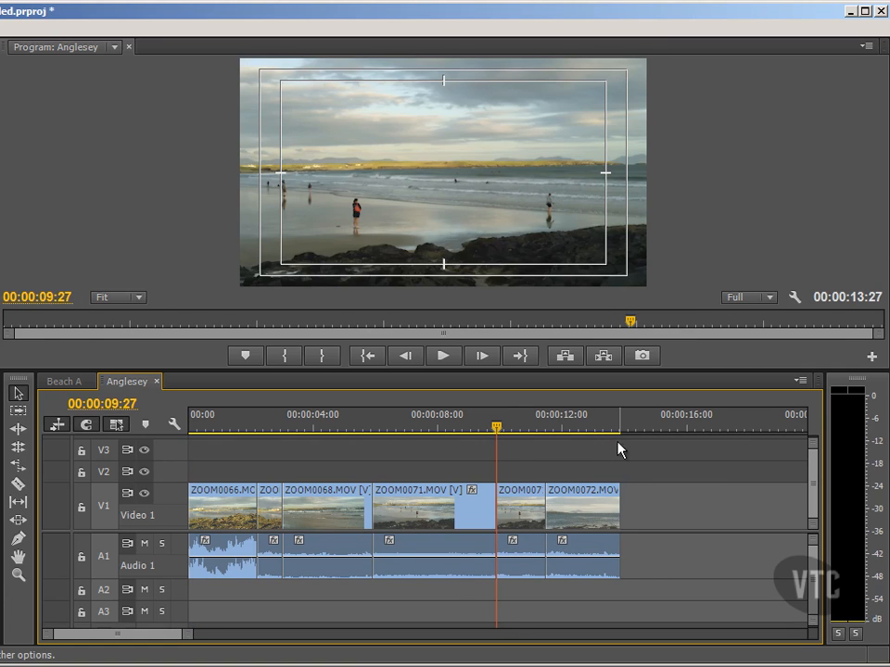
left_click(451, 426)
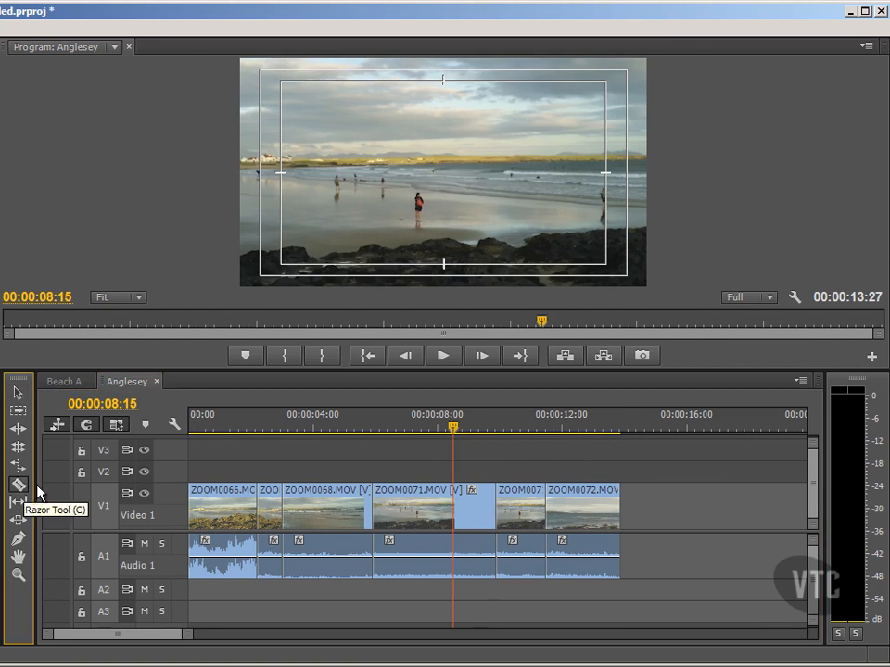
- Pick the Razor tool with the playhead parked at 00:00:08:15 inside ZOOM0071
left_click(17, 482)
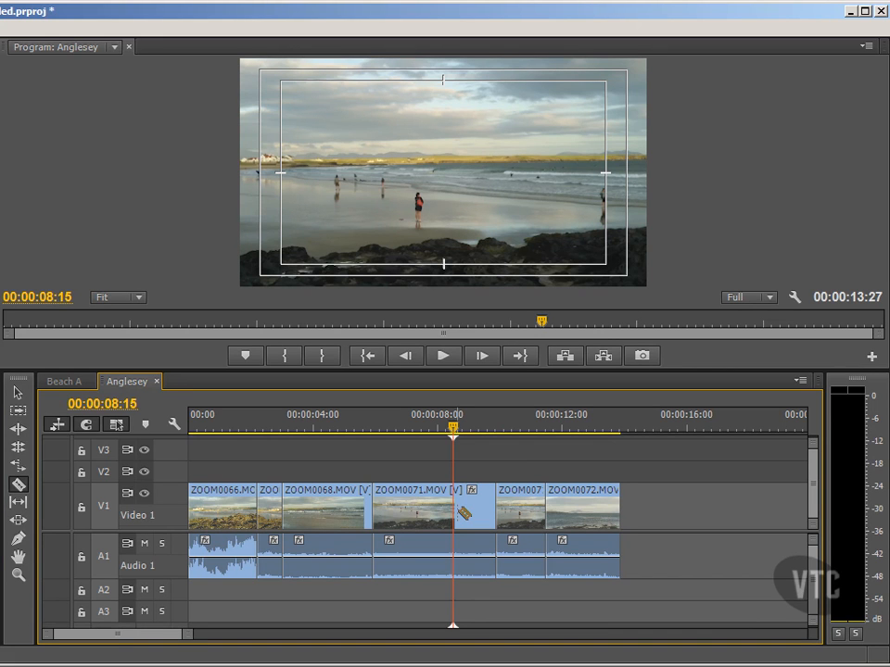
mouse_move(467, 519)
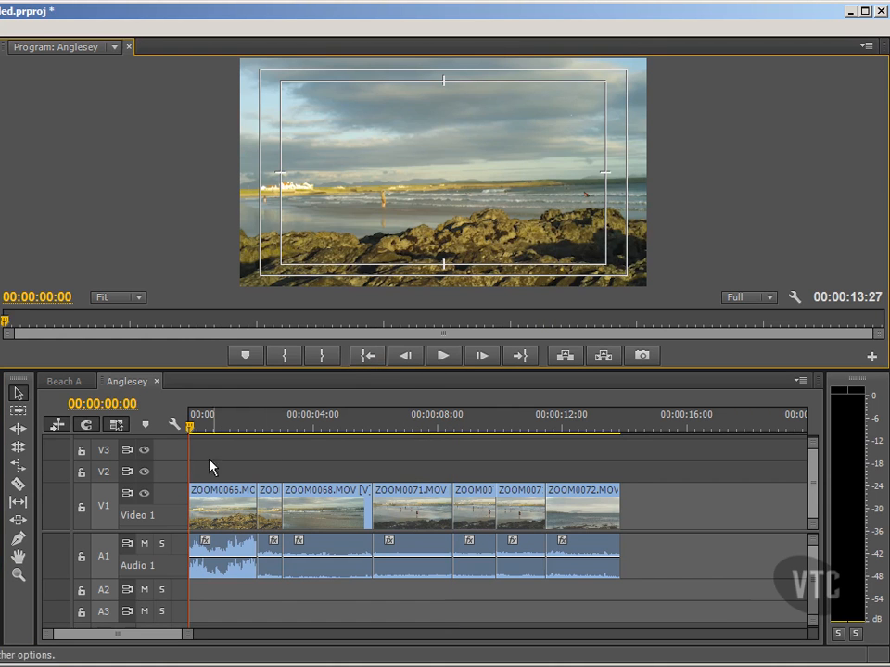
mouse_move(175, 425)
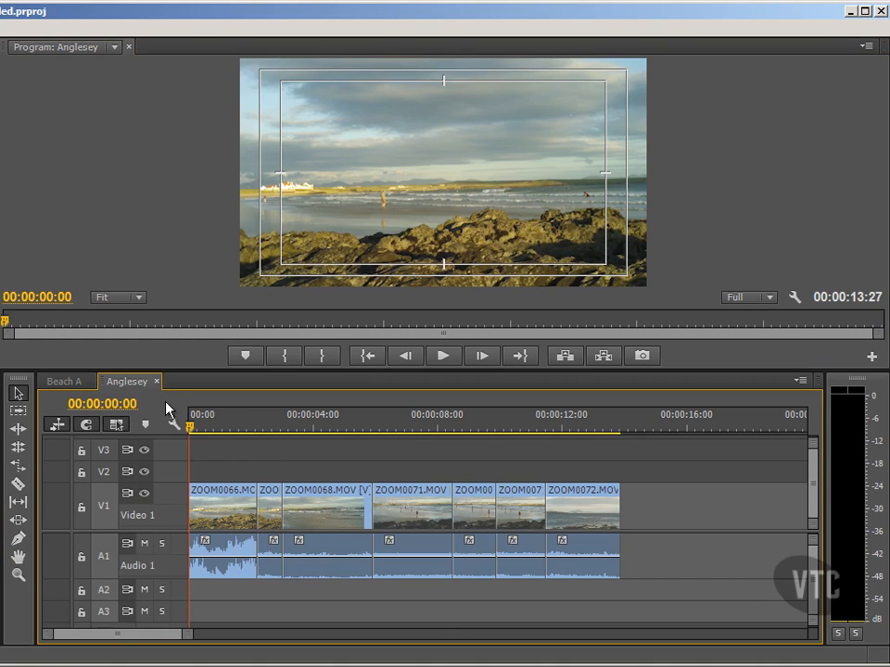
mouse_move(115, 424)
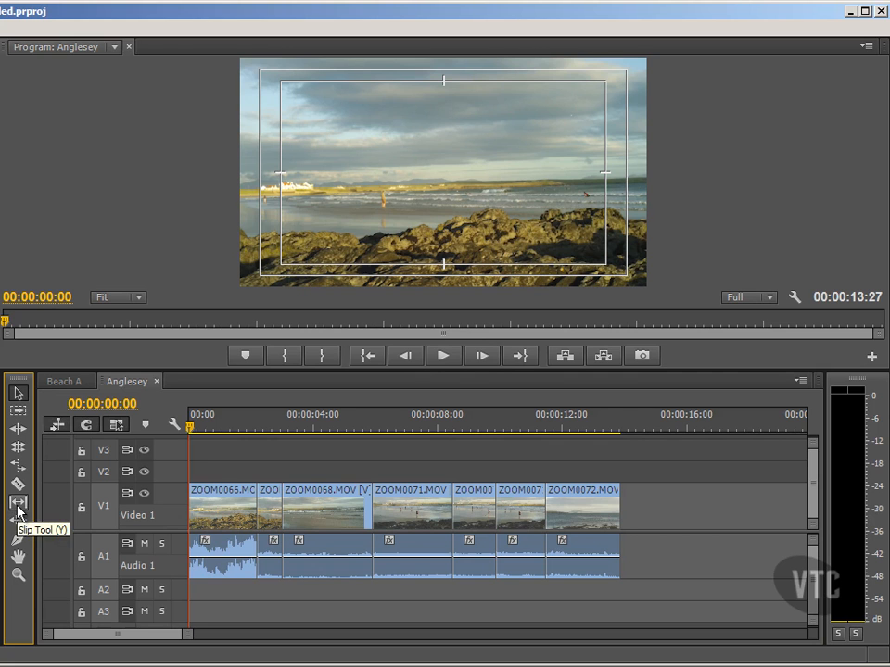
mouse_move(15, 519)
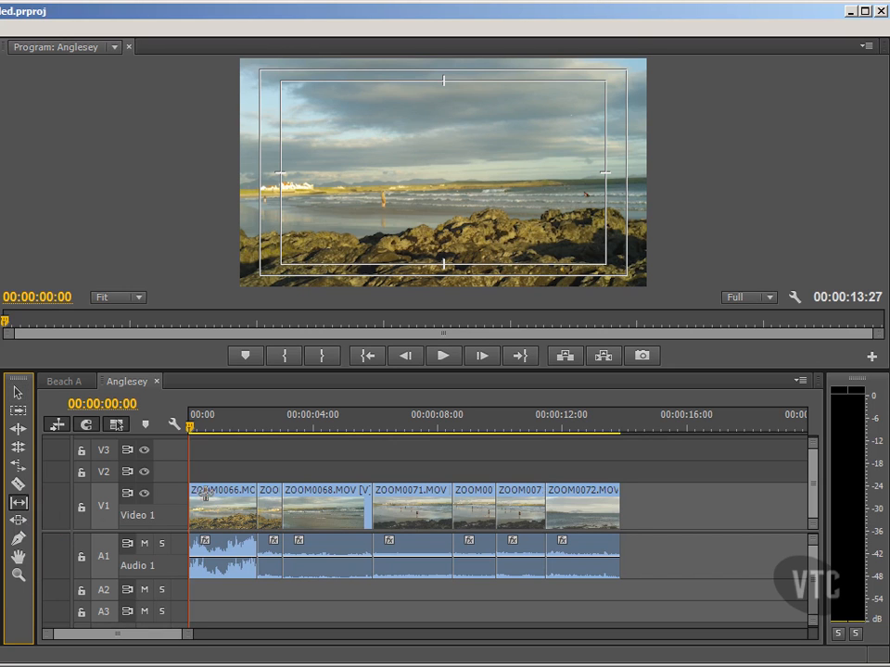
- Select the ZOOM0068.MOV clip with the Slip tool to shift its footage
left_click(324, 504)
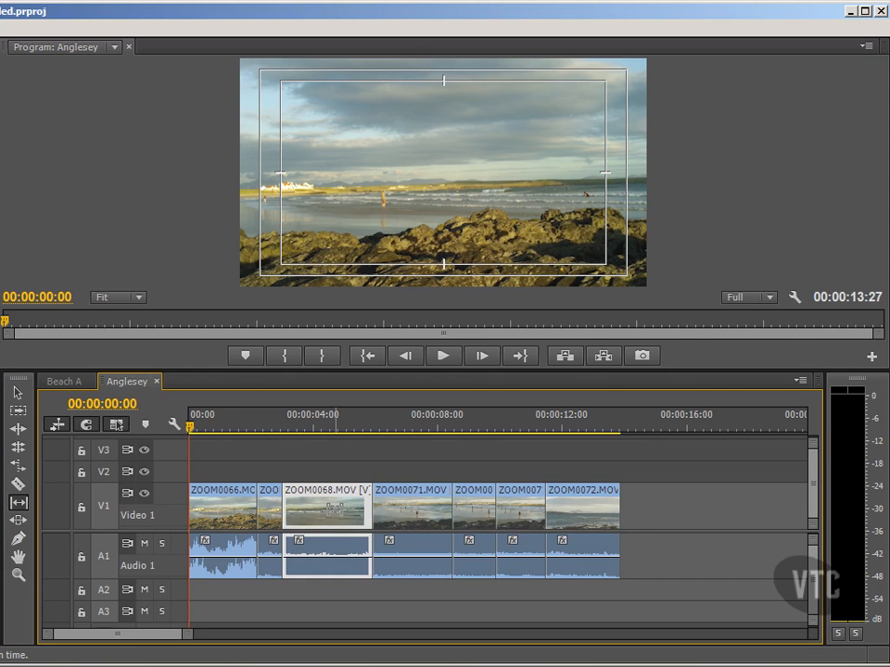